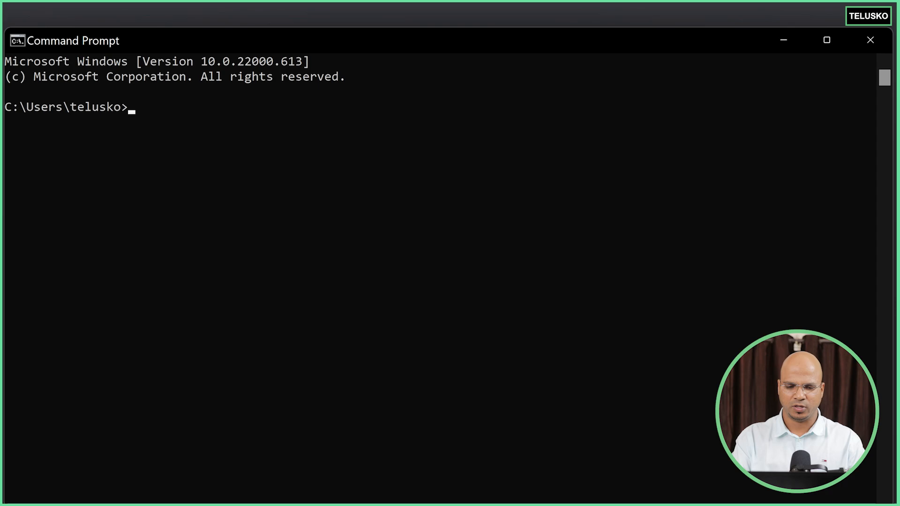
Run 'dotnet -version' in Command Prompt, which returns a command-not-found error.
type("dot")
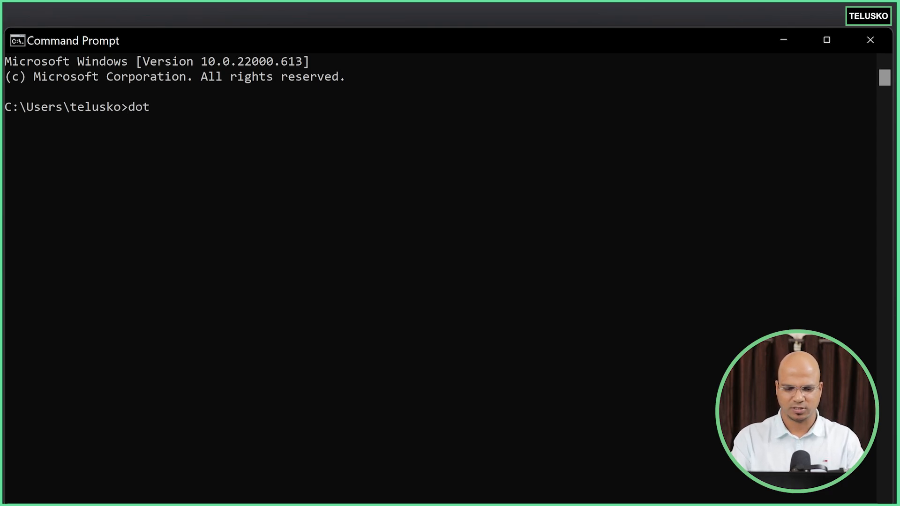
type("net -version")
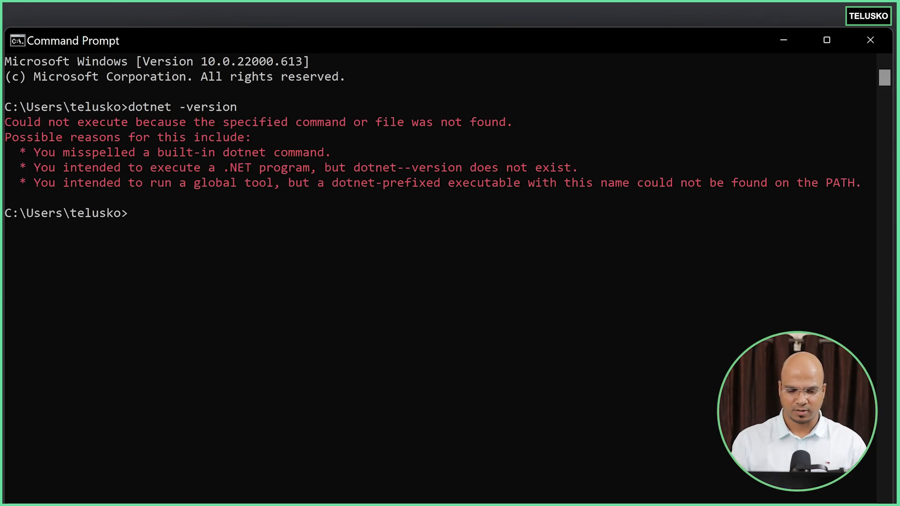
type("dotnet -version")
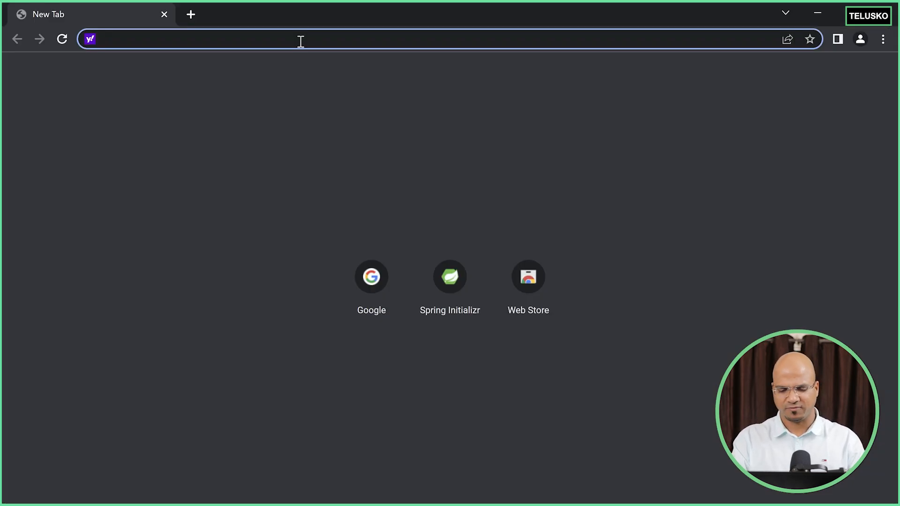
Search 'dotnet donwload' in Chrome and land on Microsoft's Download .NET 6.0 page.
type("dotnet donwload")
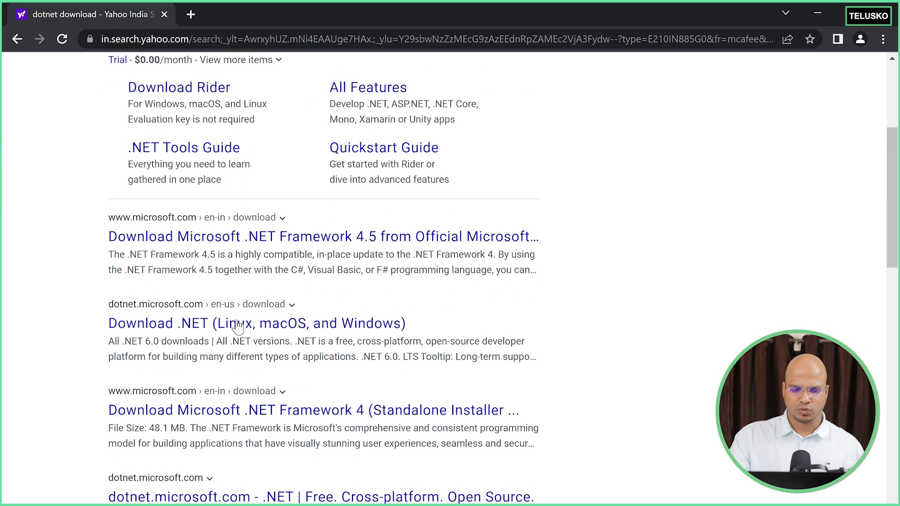
scroll("down", 3)
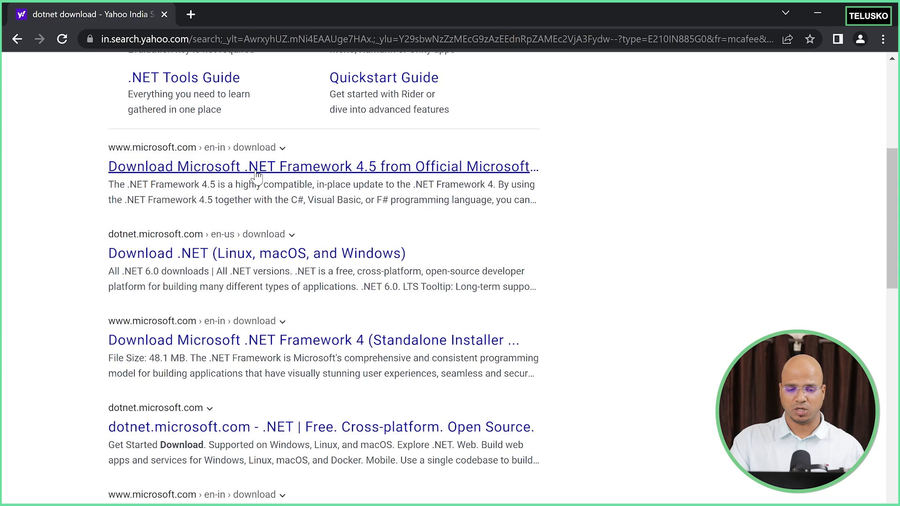
left_click(324, 167)
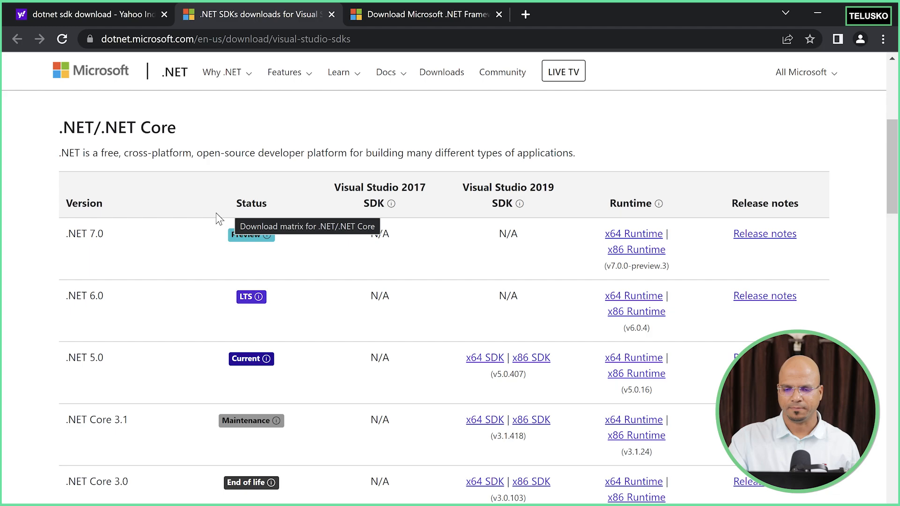
scroll("down", 3)
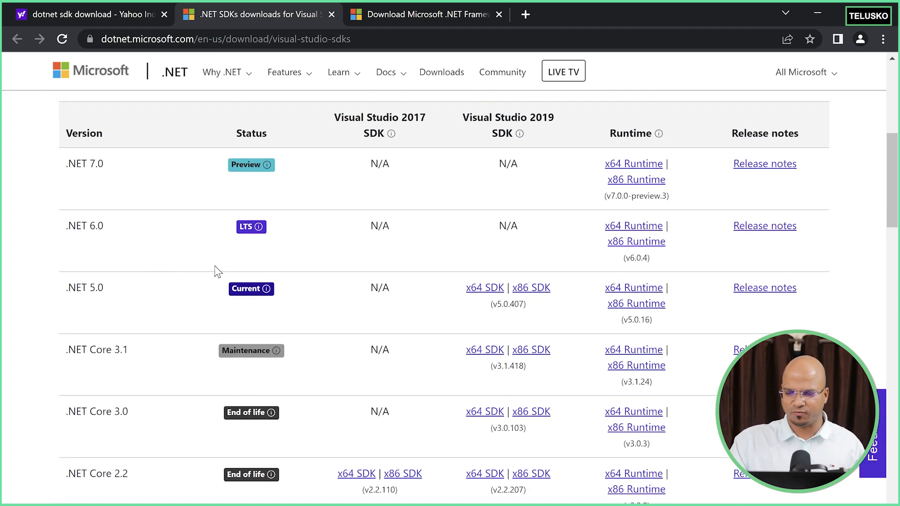
mouse_move(659, 221)
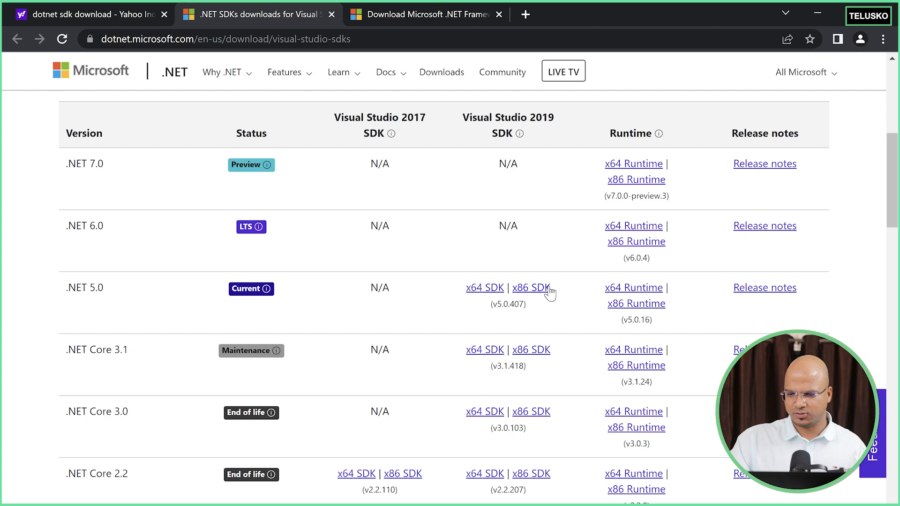
mouse_move(484, 288)
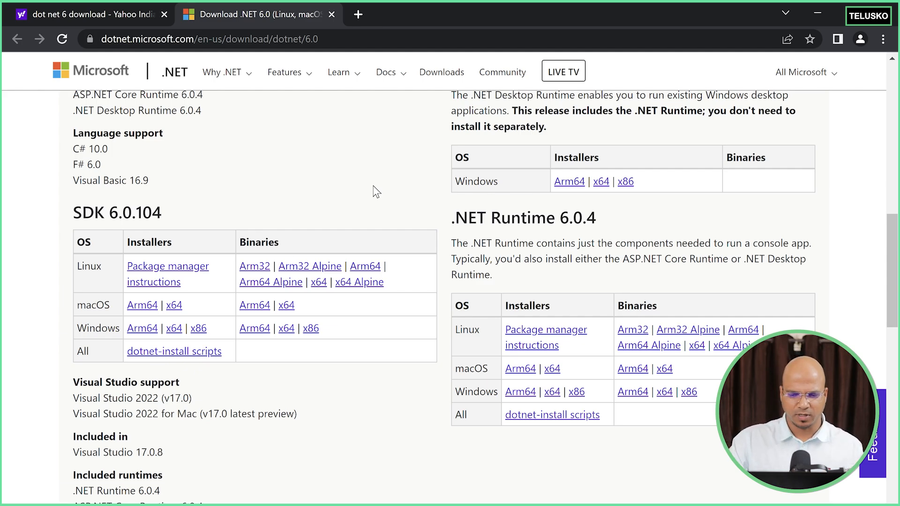
Start downloading the .NET 6.0 SDK 6.0.202 Windows x64 installer.
scroll("up", 3)
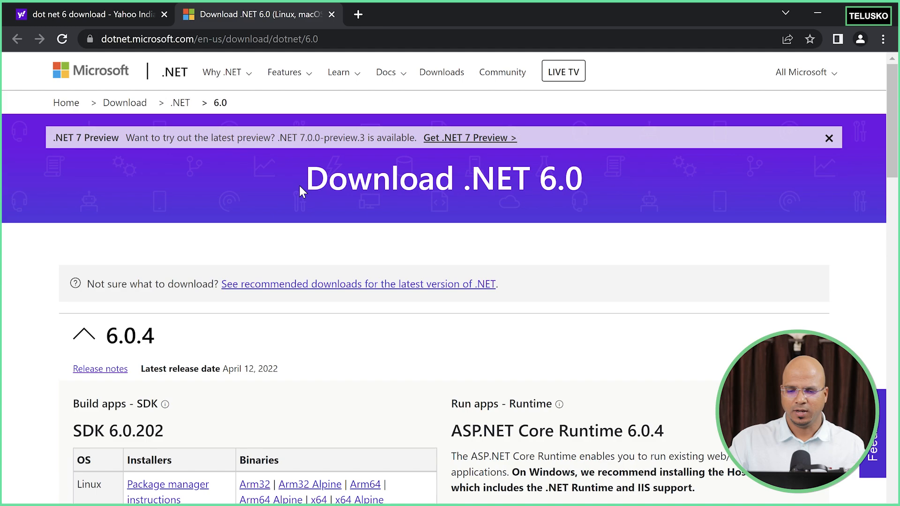
scroll("down", 3)
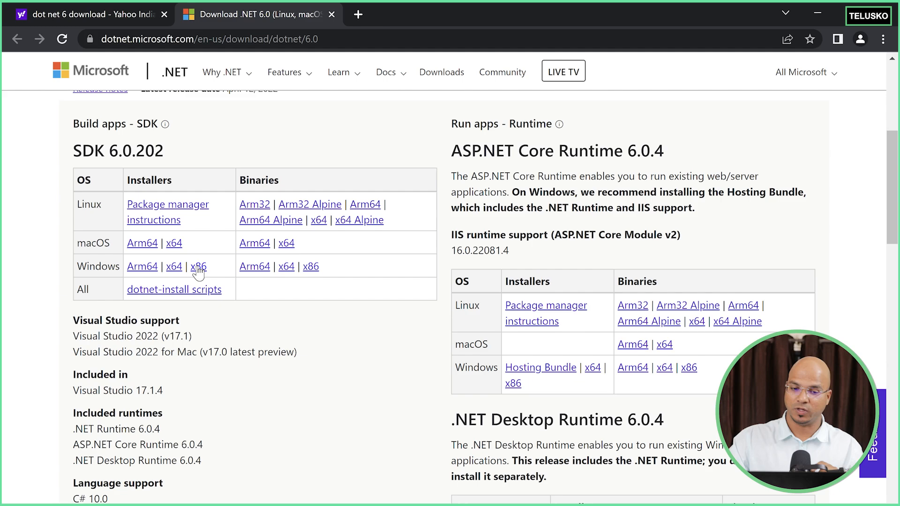
left_click(174, 266)
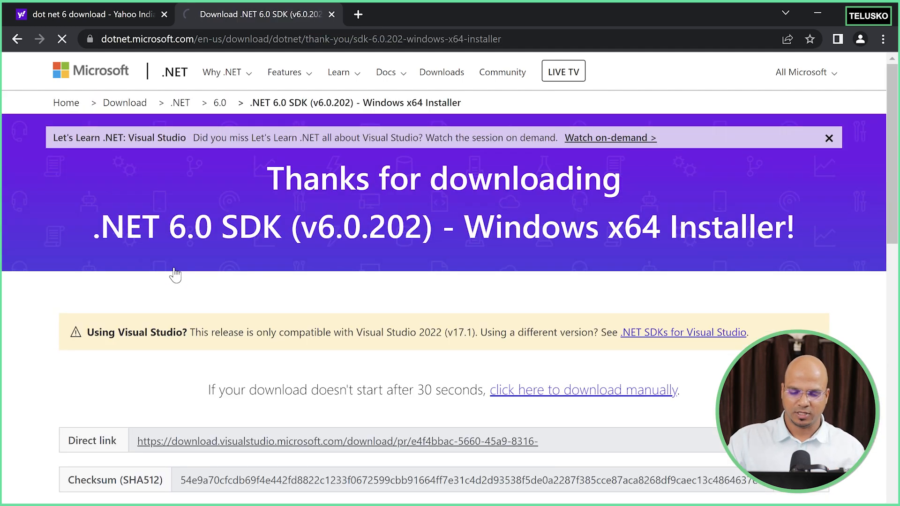
scroll("down", 3)
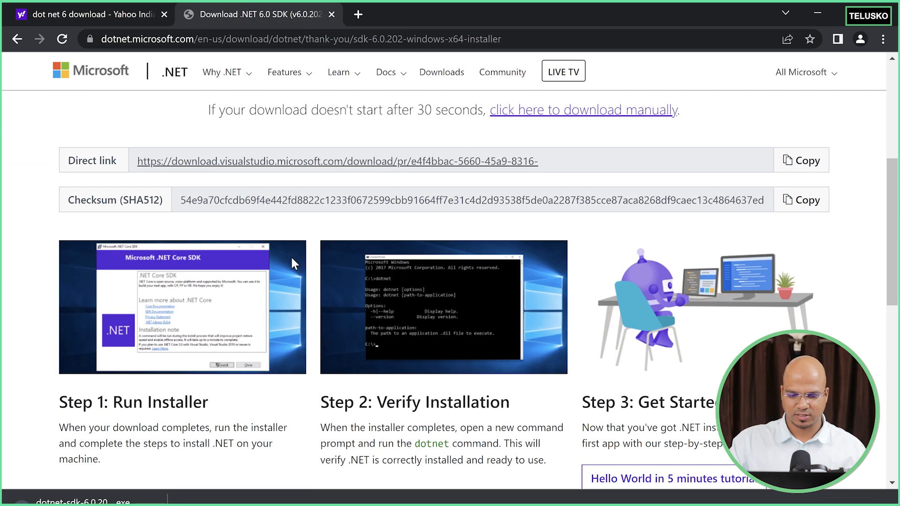
scroll("down", 3)
type("dotnet --version")
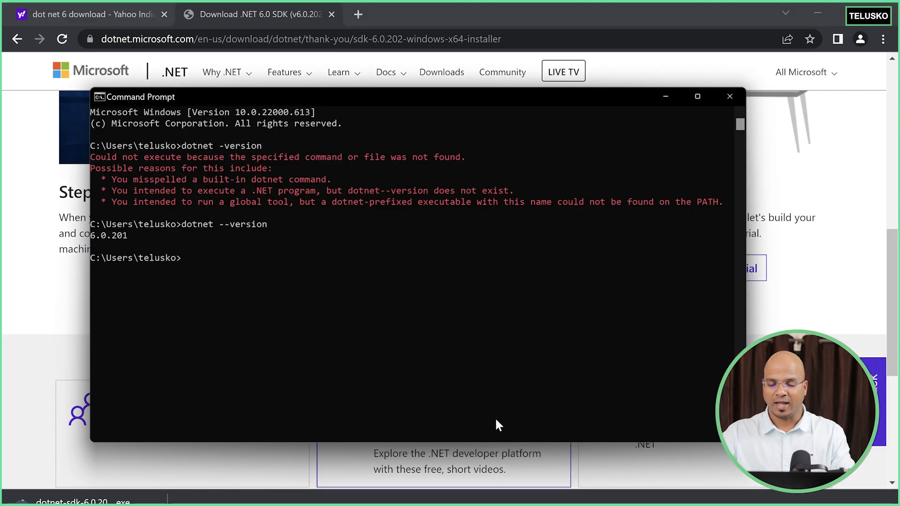
mouse_move(232, 246)
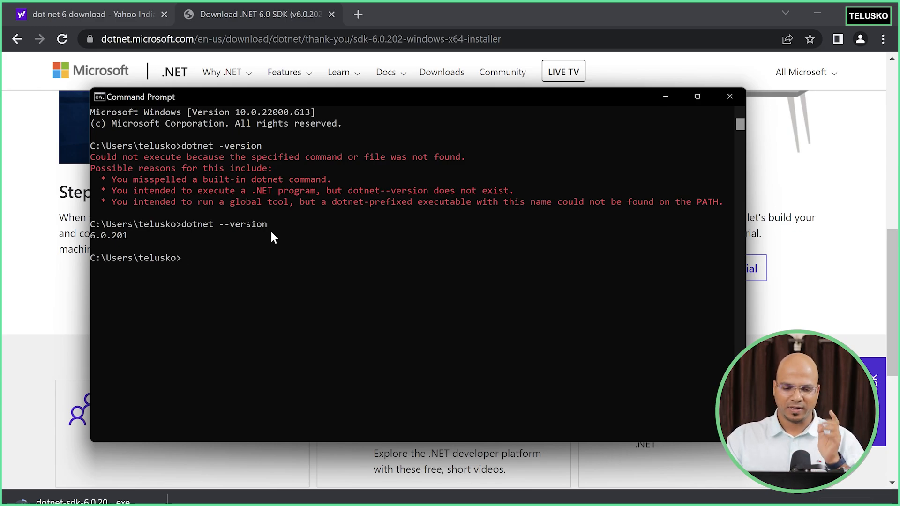
mouse_move(181, 252)
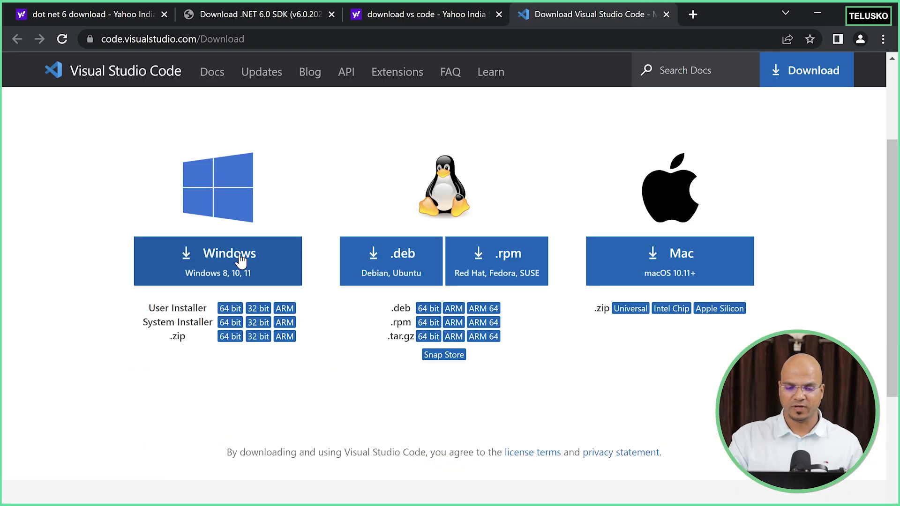
Download the VS Code Windows installer and run the VSCodeUserSetup file.
left_click(216, 253)
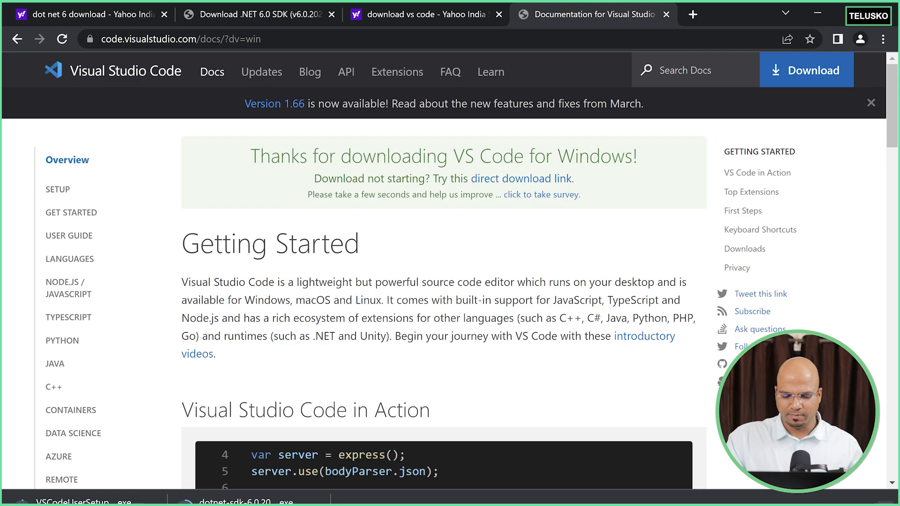
type("vs")
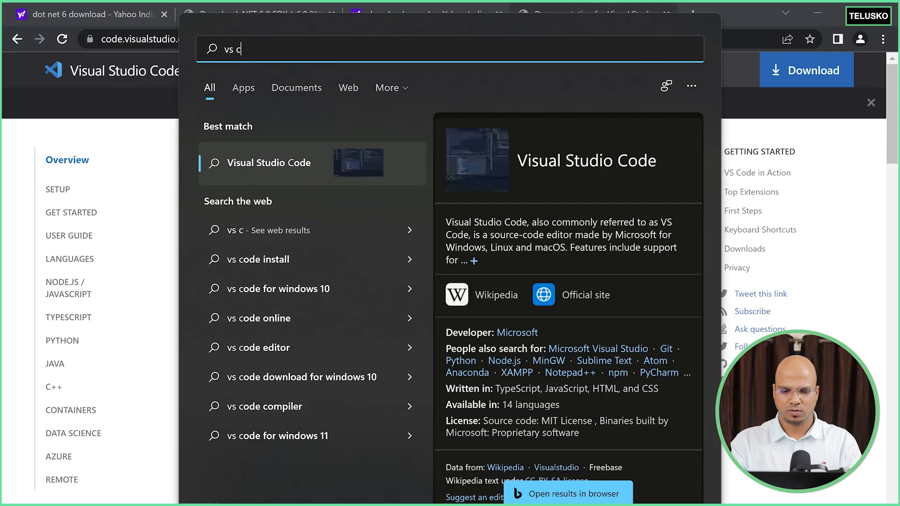
type("codechef")
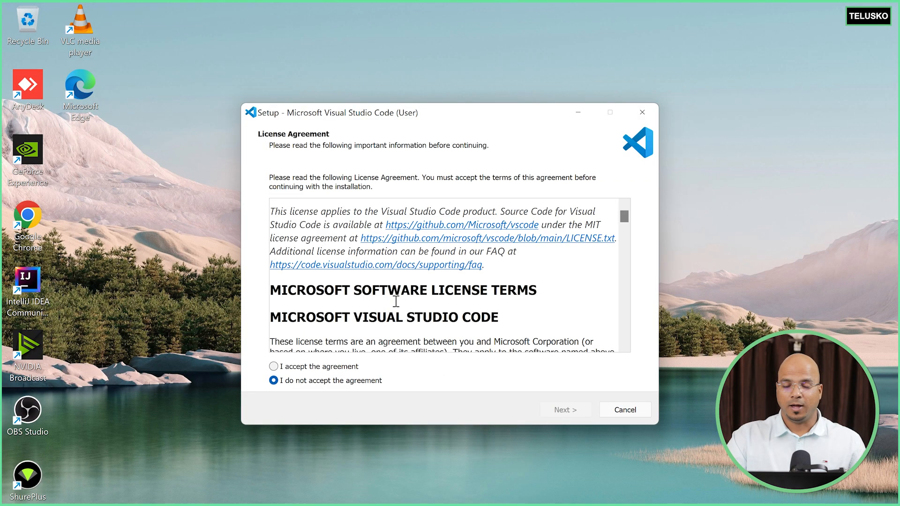
Accept the license, keep default folder and tasks, finish setup and launch Visual Studio Code.
left_click(273, 366)
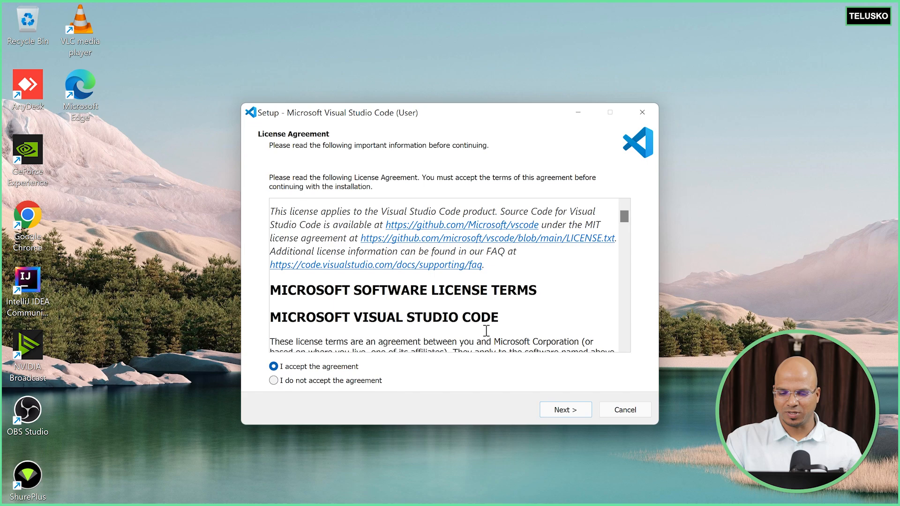
left_click(565, 410)
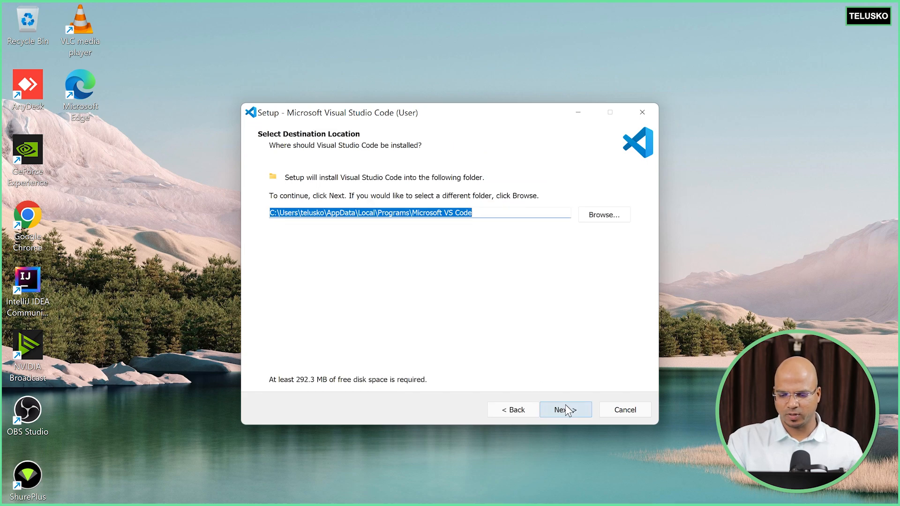
left_click(564, 409)
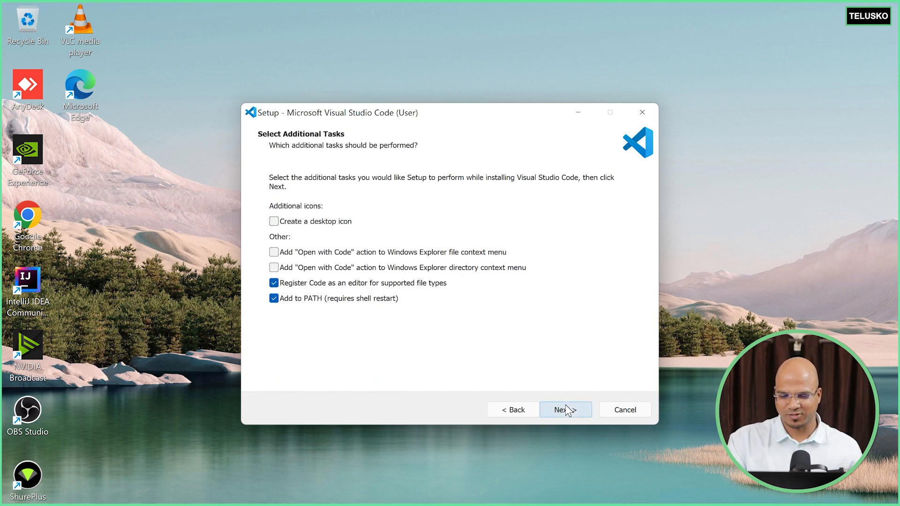
left_click(565, 409)
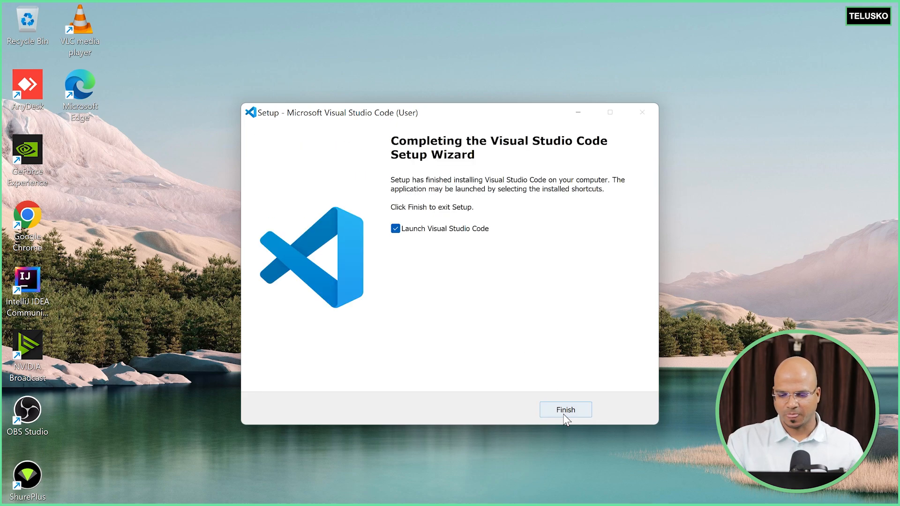
left_click(564, 409)
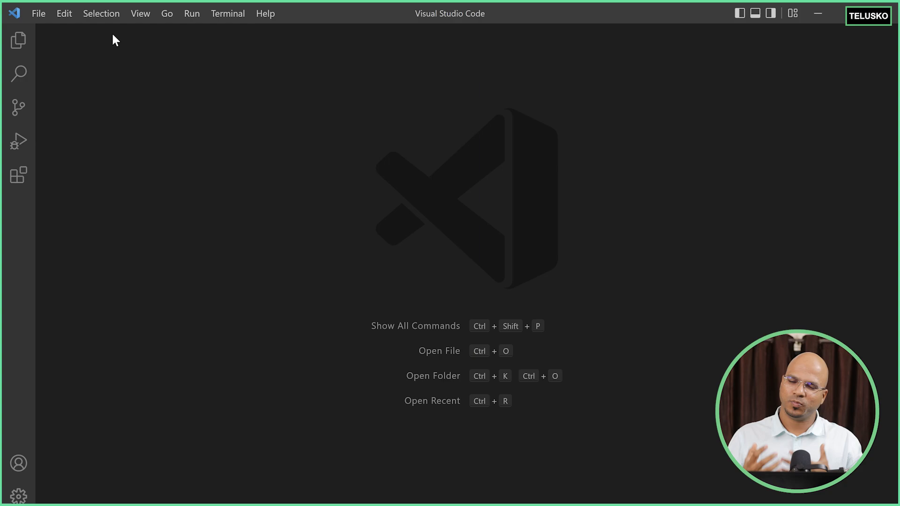
mouse_move(106, 73)
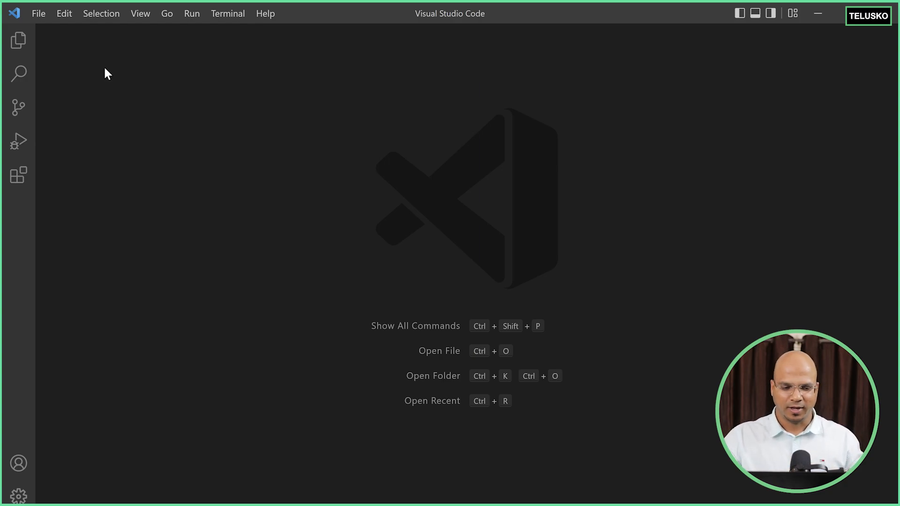
mouse_move(86, 96)
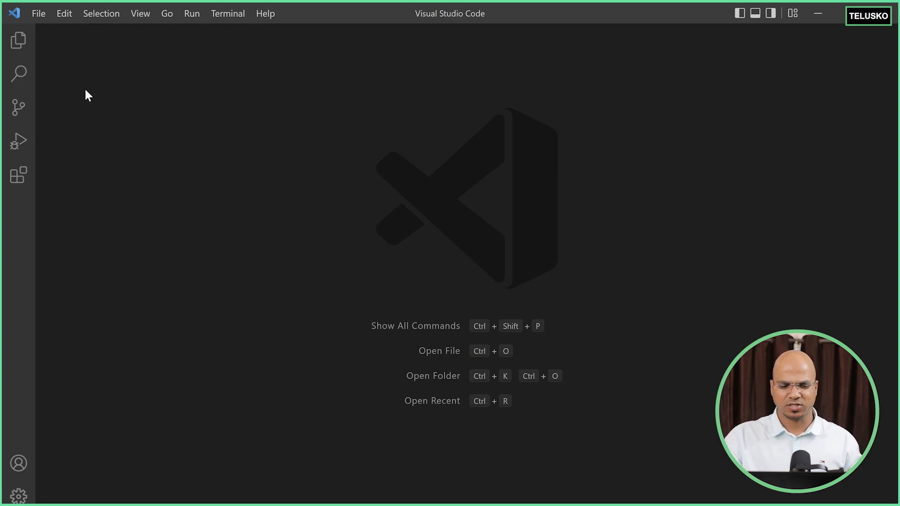
mouse_move(19, 175)
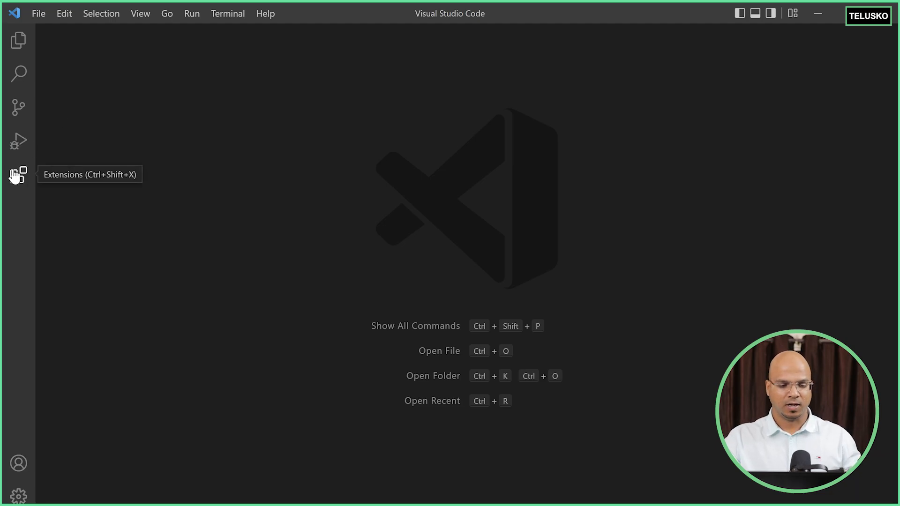
Find 'neo b' in the Extensions marketplace and install the Neo Blockchain Toolkit.
left_click(19, 175)
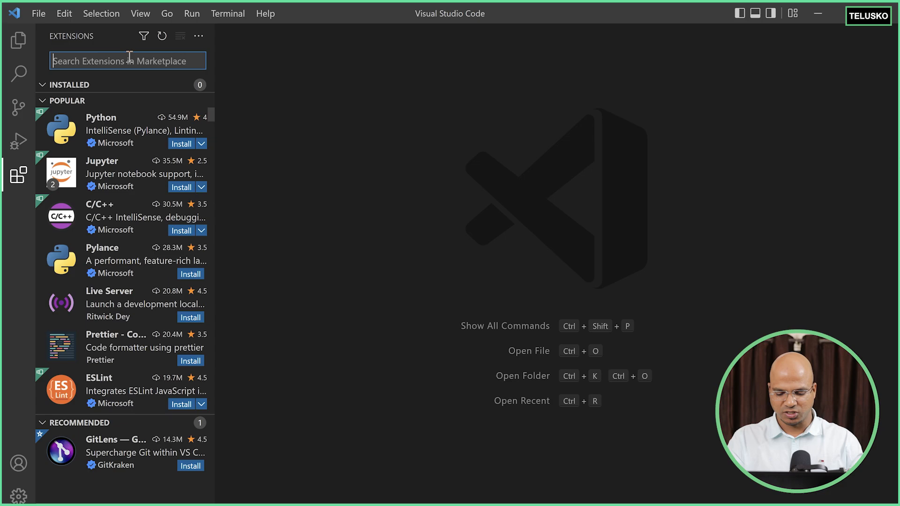
type("neo blockchain too")
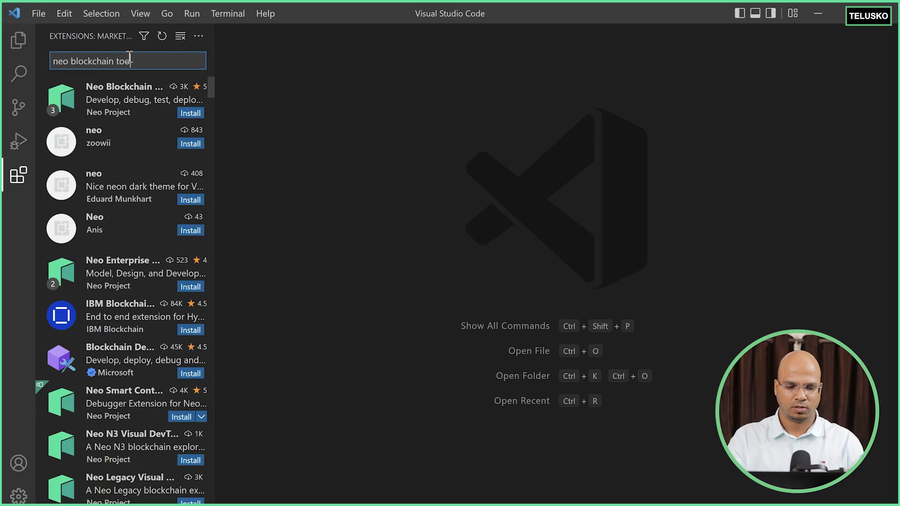
left_click(123, 97)
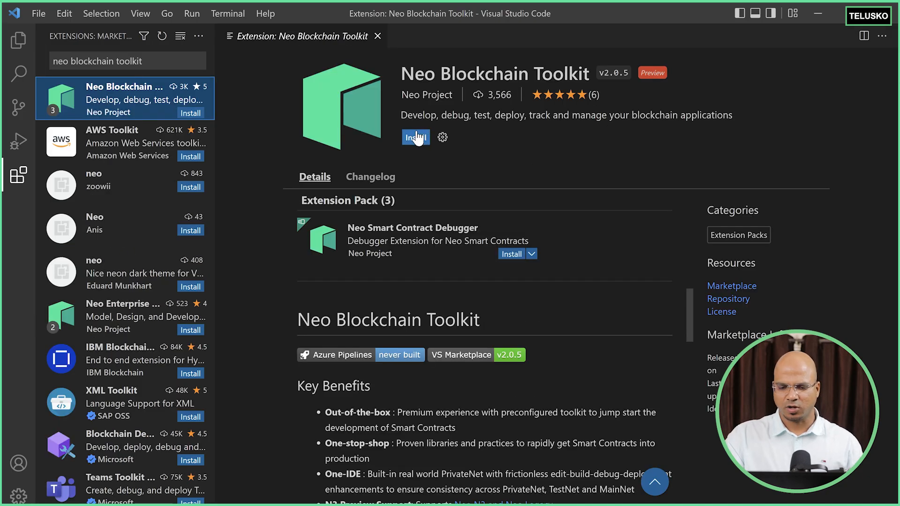
left_click(415, 137)
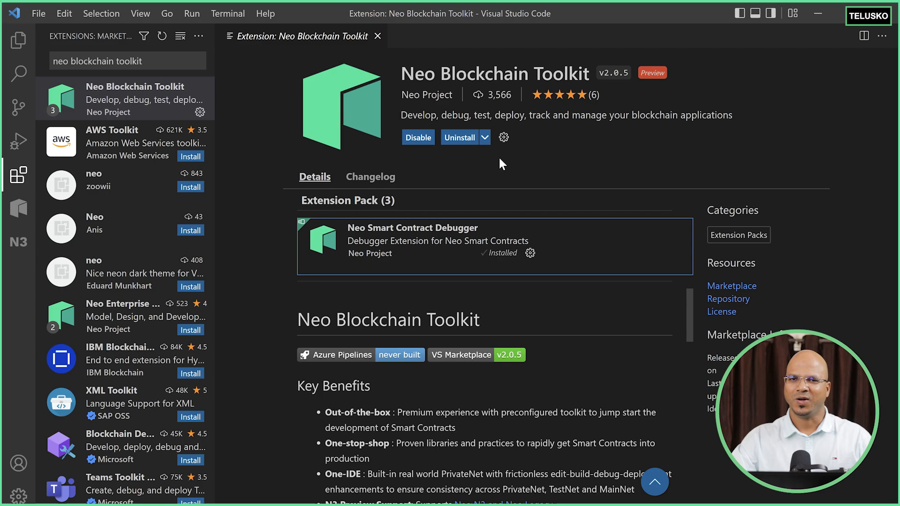
mouse_move(387, 45)
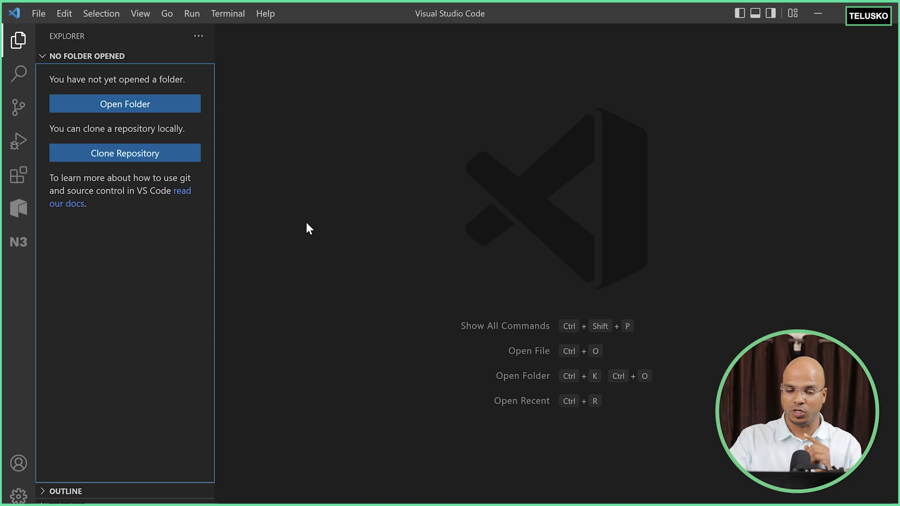
mouse_move(18, 241)
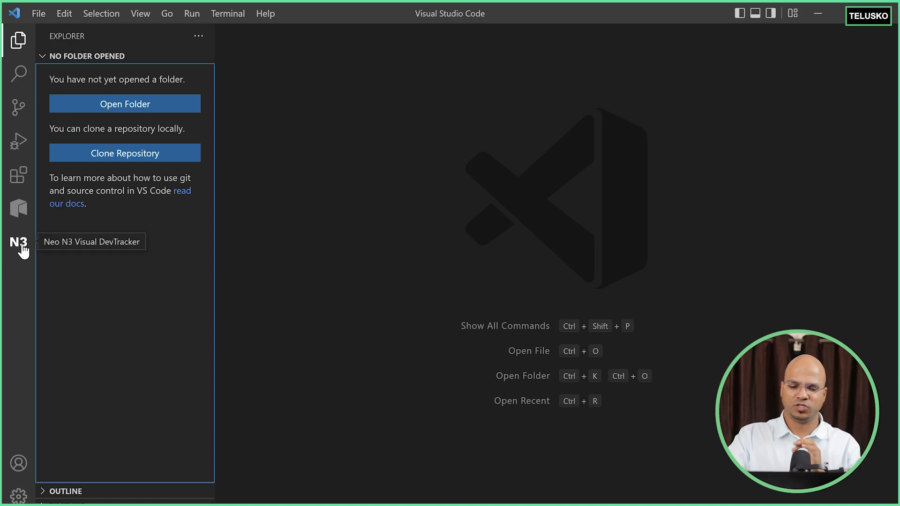
mouse_move(19, 208)
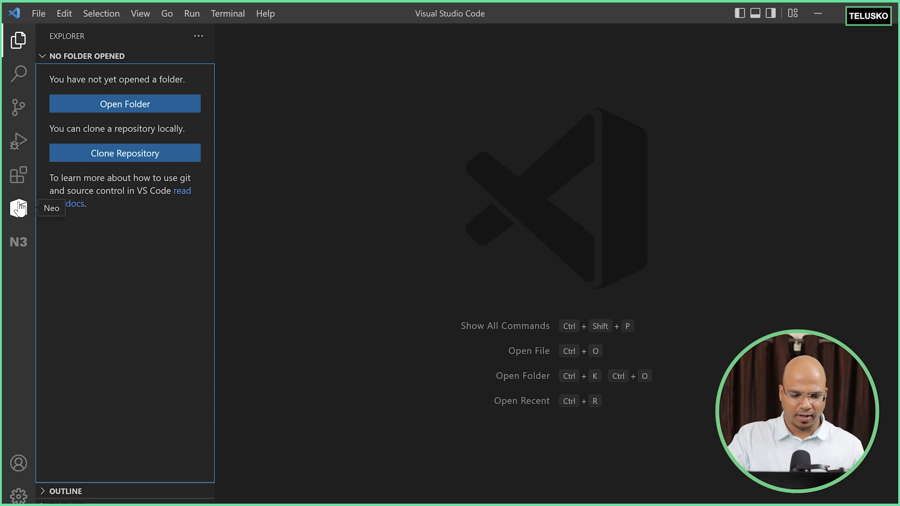
Show the Neo N3 Visual DevTracker panel from the Activity Bar's N3 icon.
left_click(19, 241)
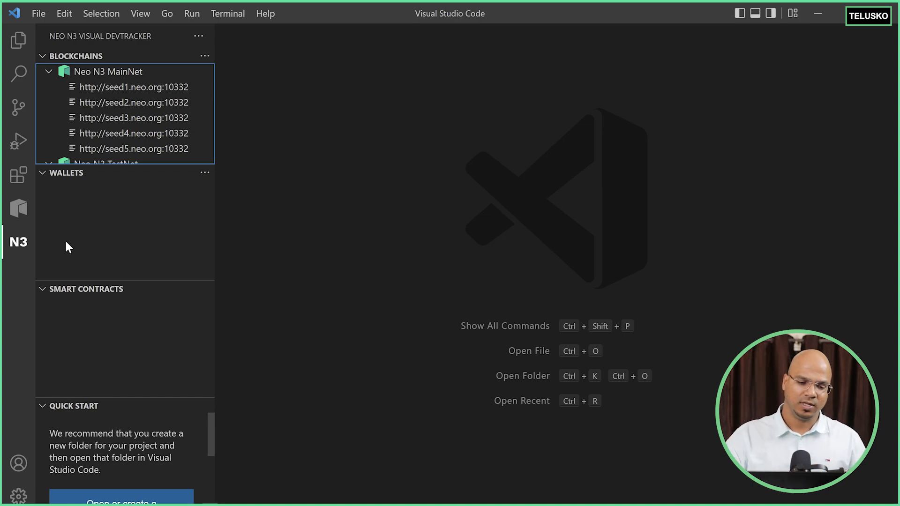
Collapse MainNet, expand and collapse TestNet's seed nodes, and browse the Smart Contracts list.
left_click(114, 163)
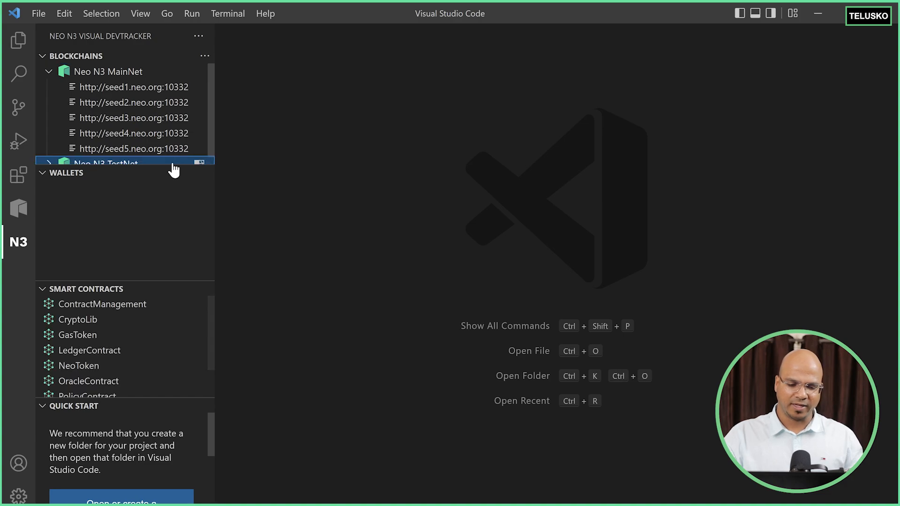
left_click(108, 71)
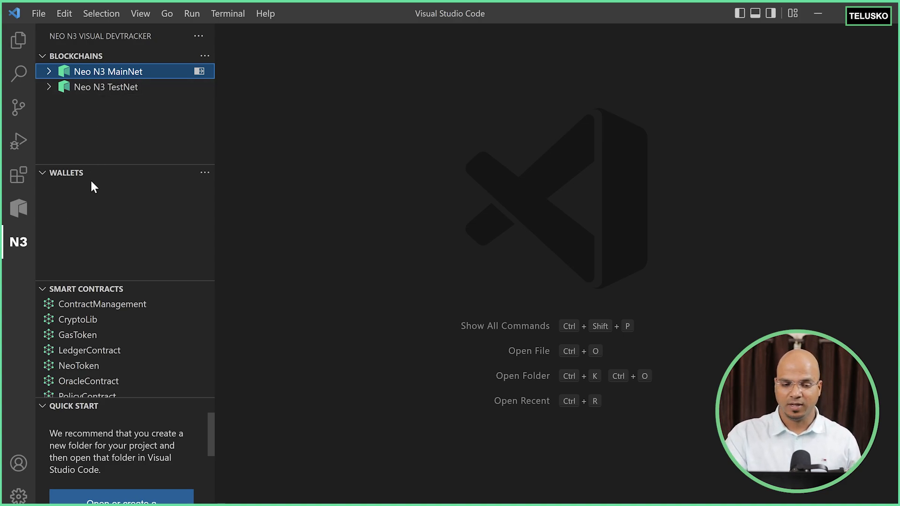
mouse_move(135, 91)
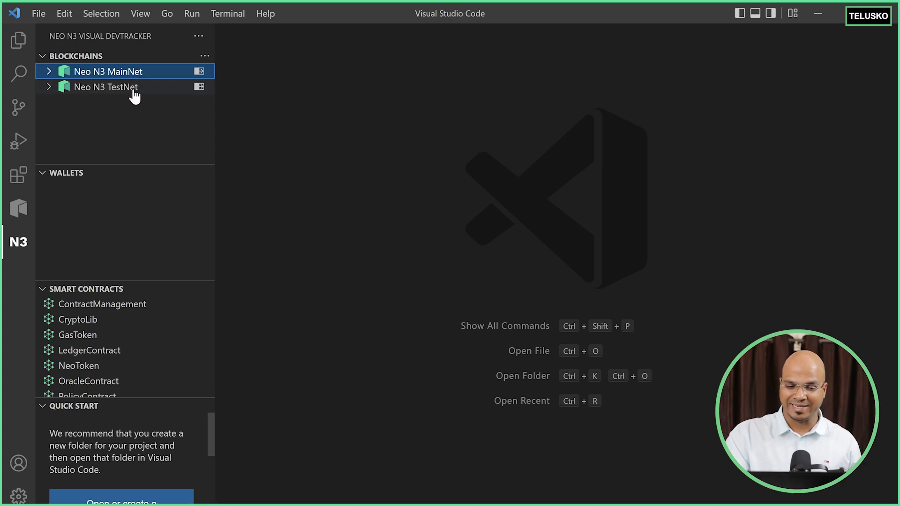
mouse_move(106, 86)
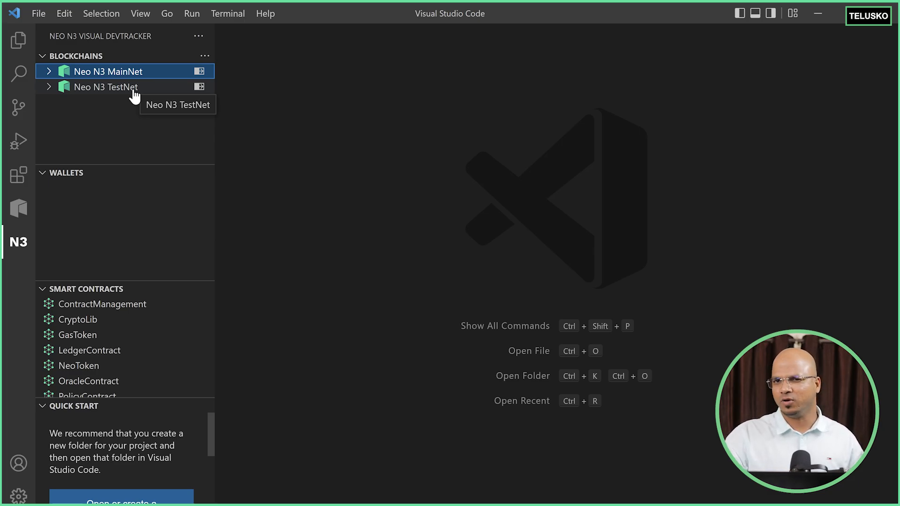
mouse_move(78, 96)
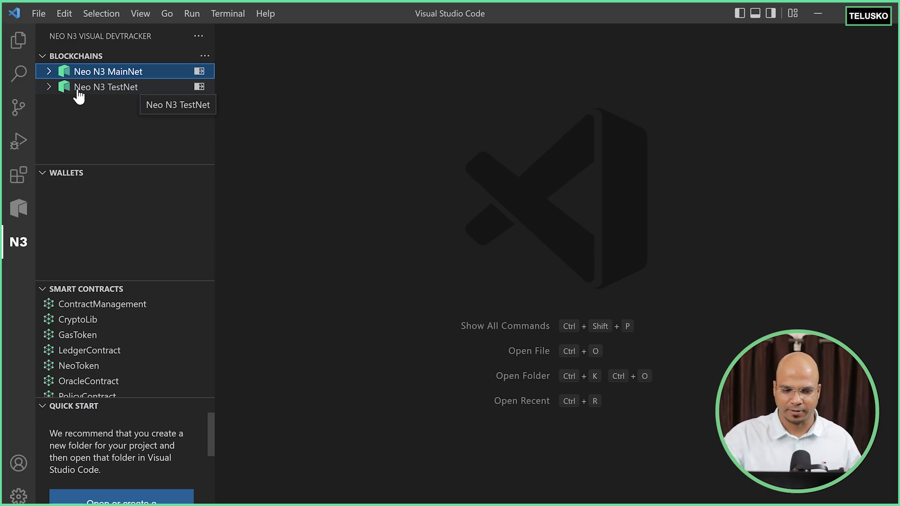
left_click(106, 86)
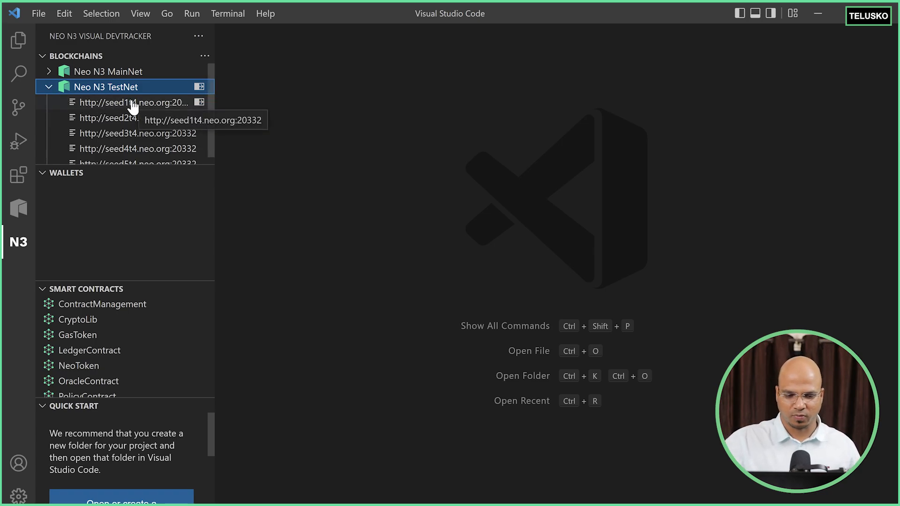
mouse_move(68, 103)
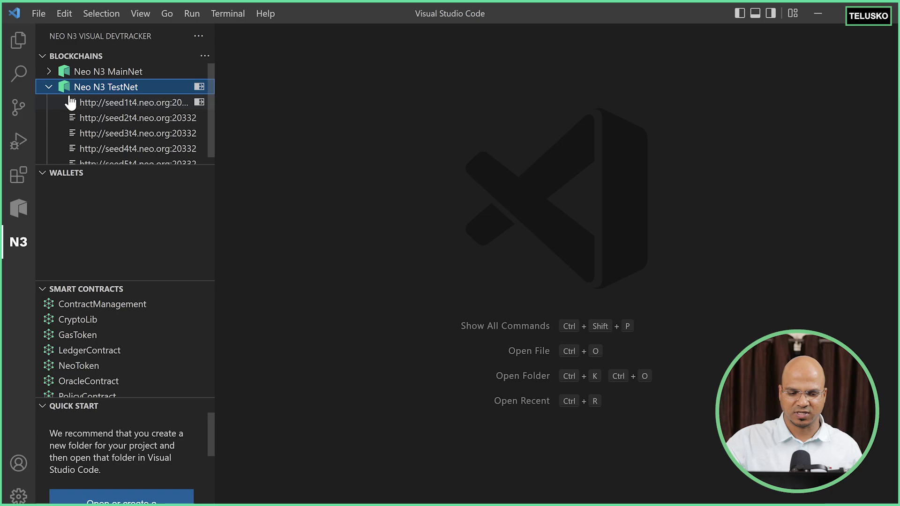
left_click(48, 86)
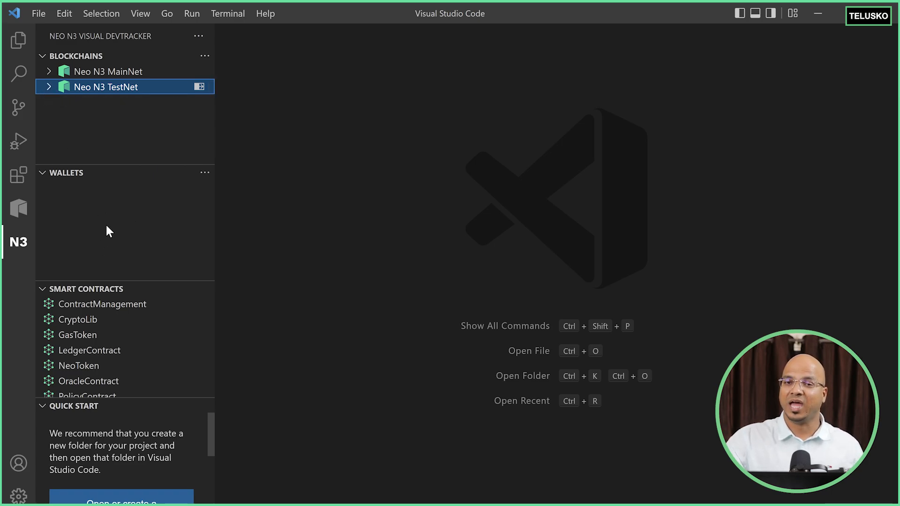
mouse_move(78, 221)
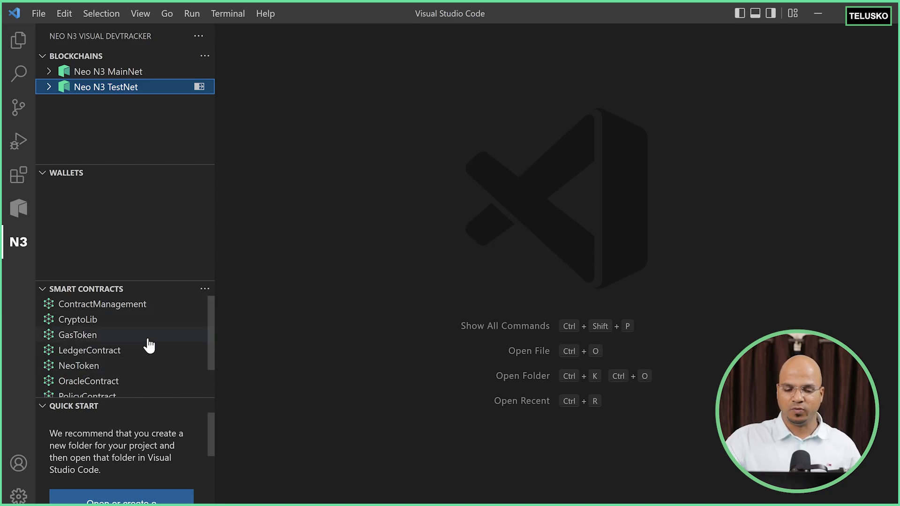
scroll("down", 3)
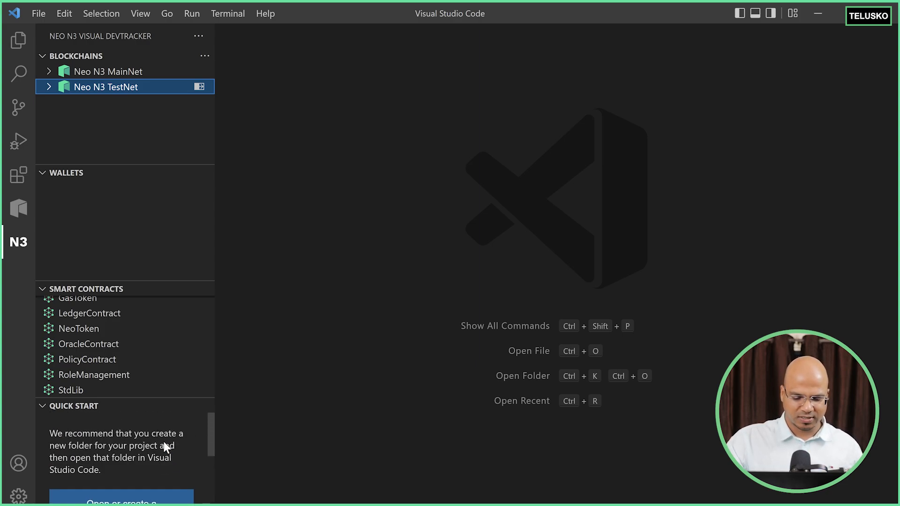
scroll("down", 3)
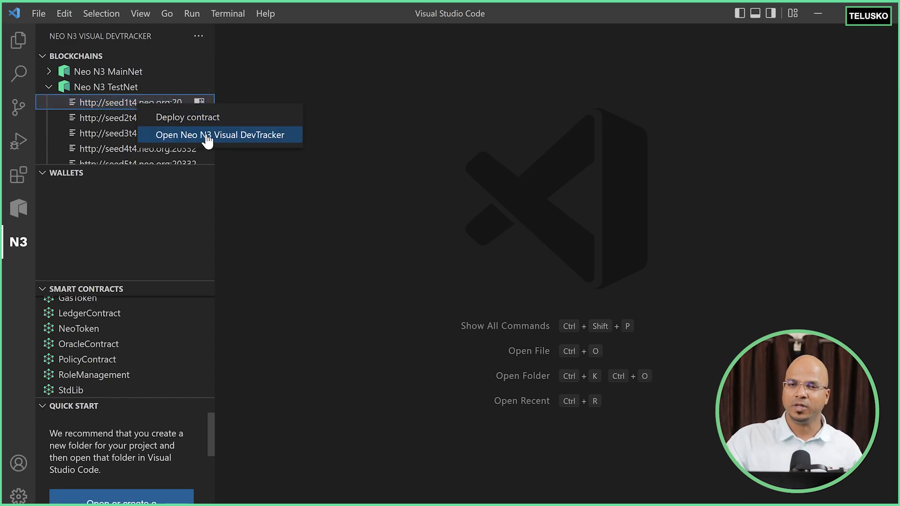
mouse_move(226, 138)
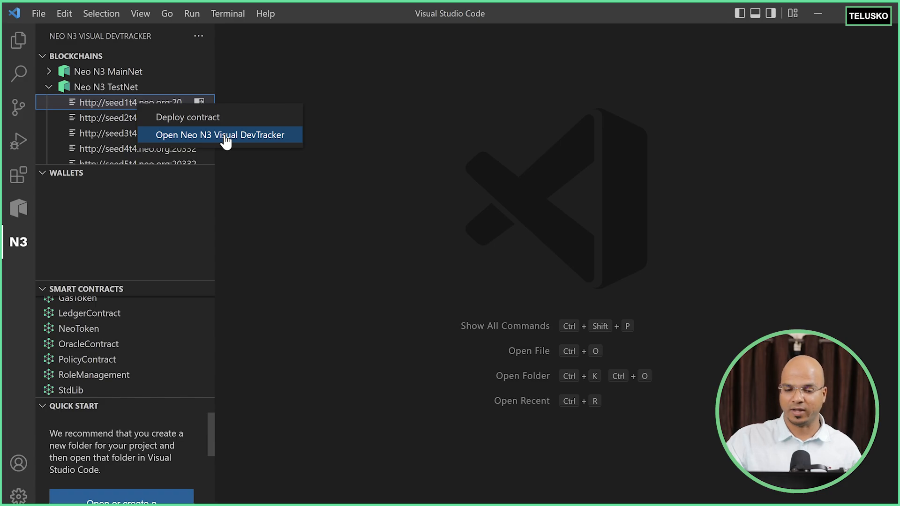
Launch the Block Explorer for the seed1t4 TestNet node via 'Open Neo N3 Visual DevTracker'.
left_click(219, 135)
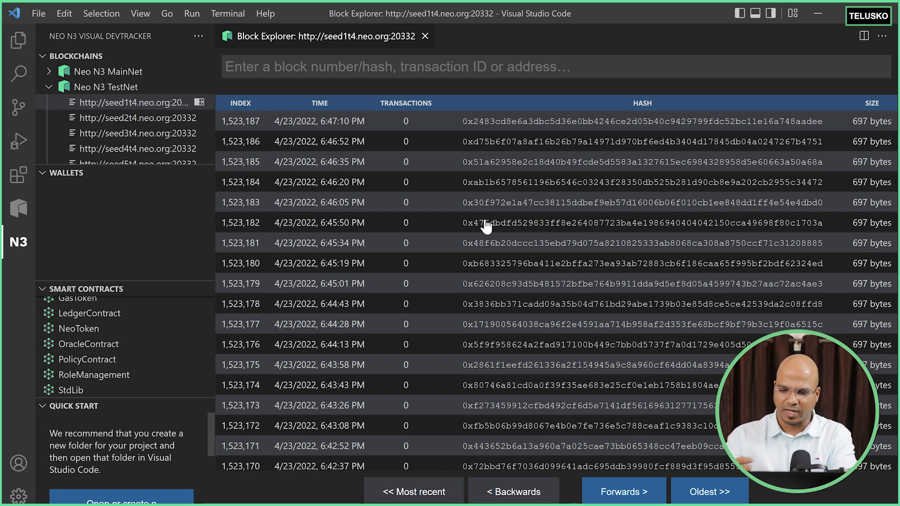
mouse_move(347, 146)
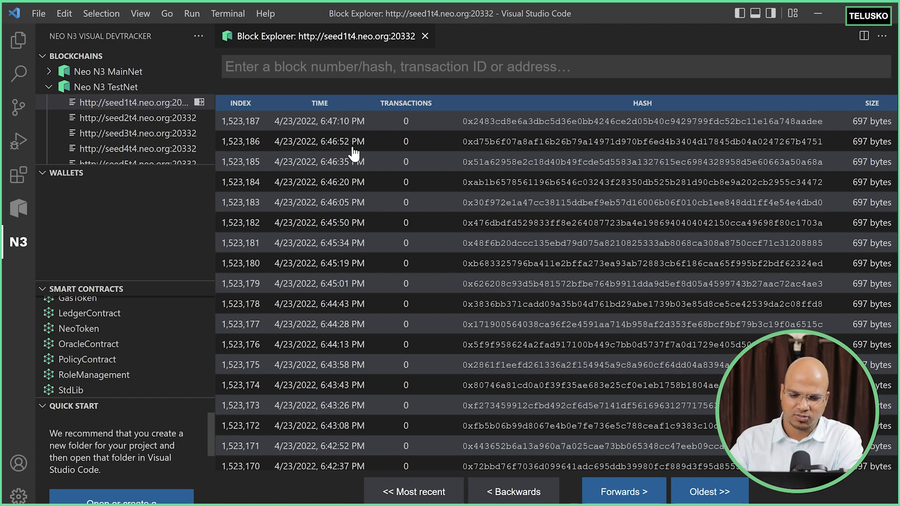
mouse_move(353, 175)
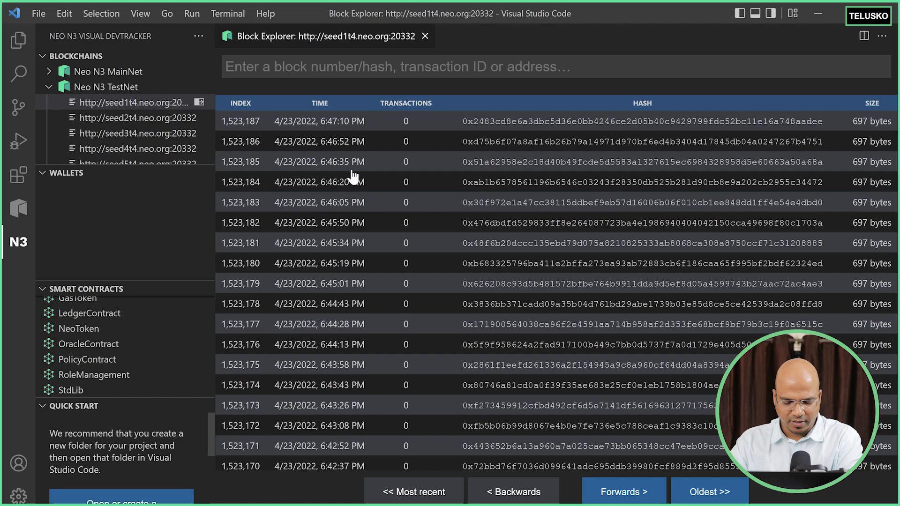
mouse_move(341, 134)
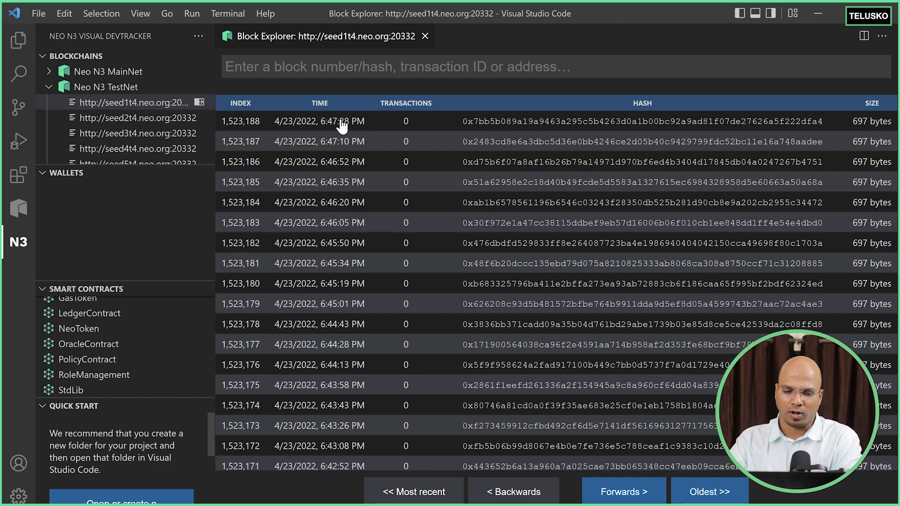
mouse_move(344, 125)
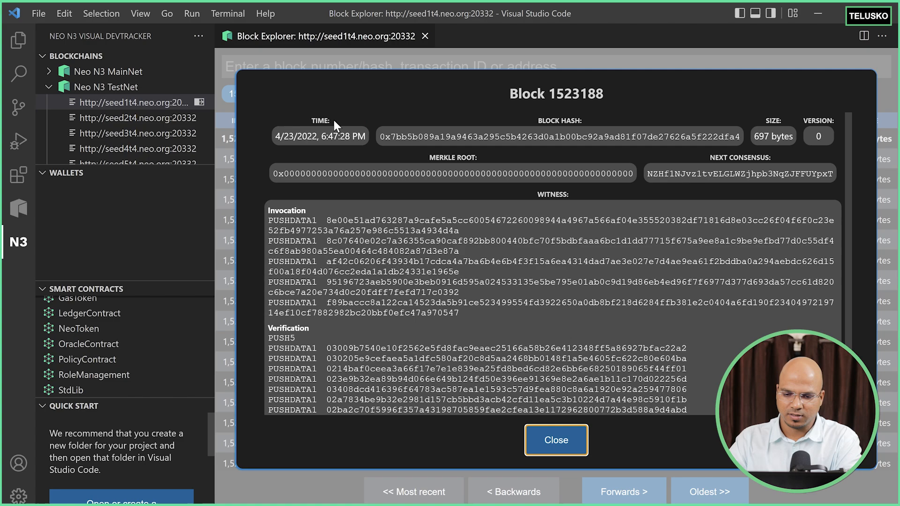
mouse_move(530, 189)
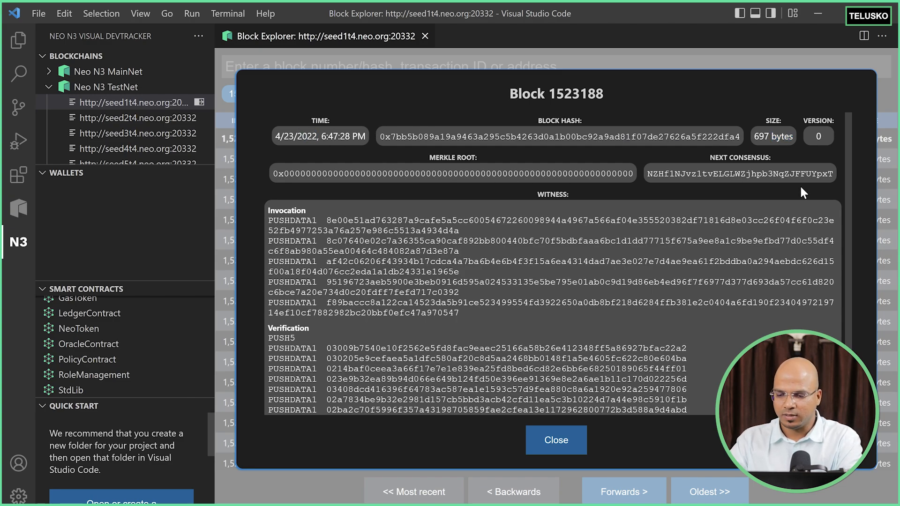
Review block 1,523,188's details and close them, returning to the TestNet block list.
scroll("down", 3)
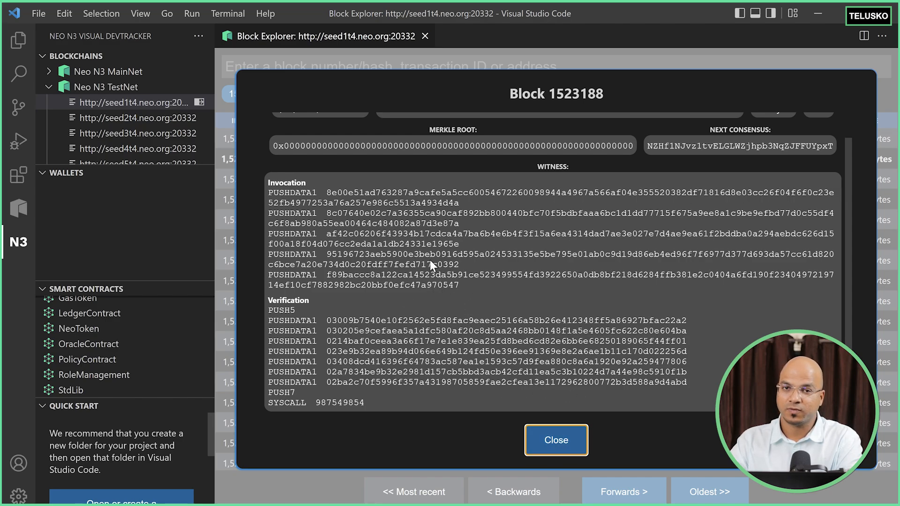
left_click(555, 440)
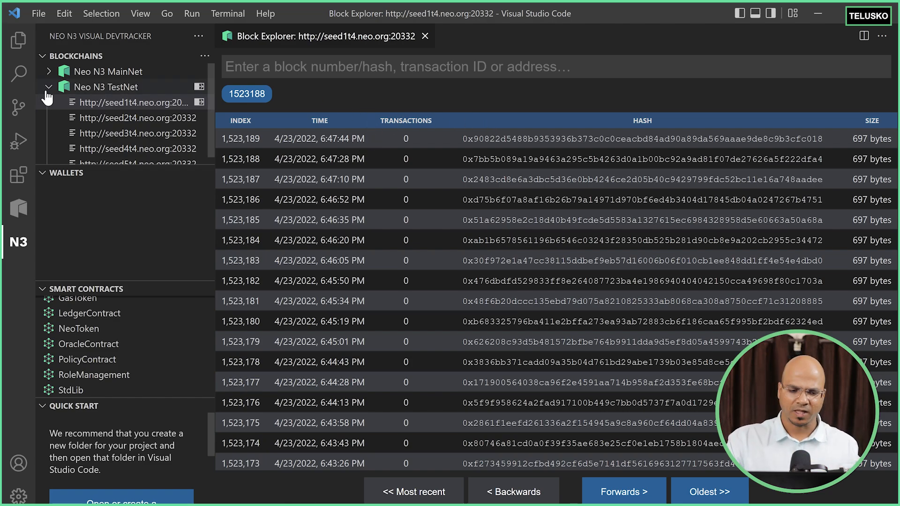
Collapse the Neo N3 TestNet seed node list in the DevTracker Blockchains view.
left_click(106, 87)
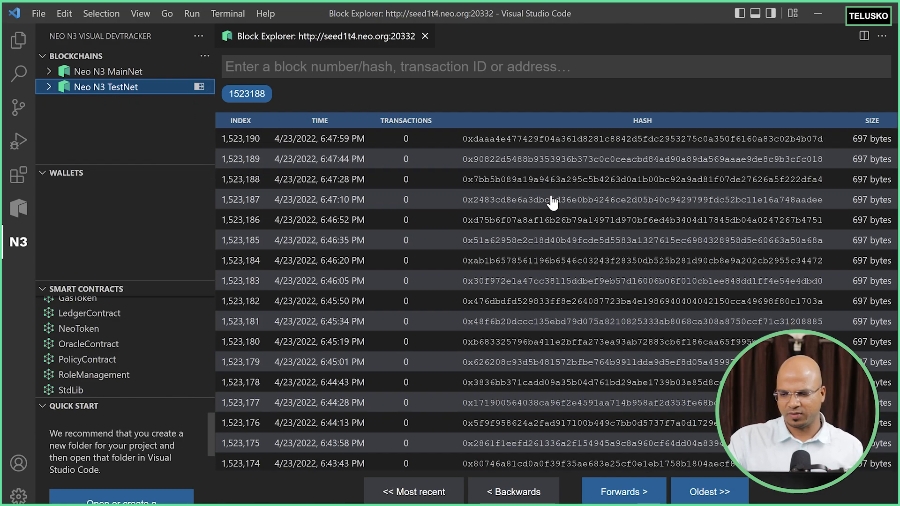
mouse_move(62, 207)
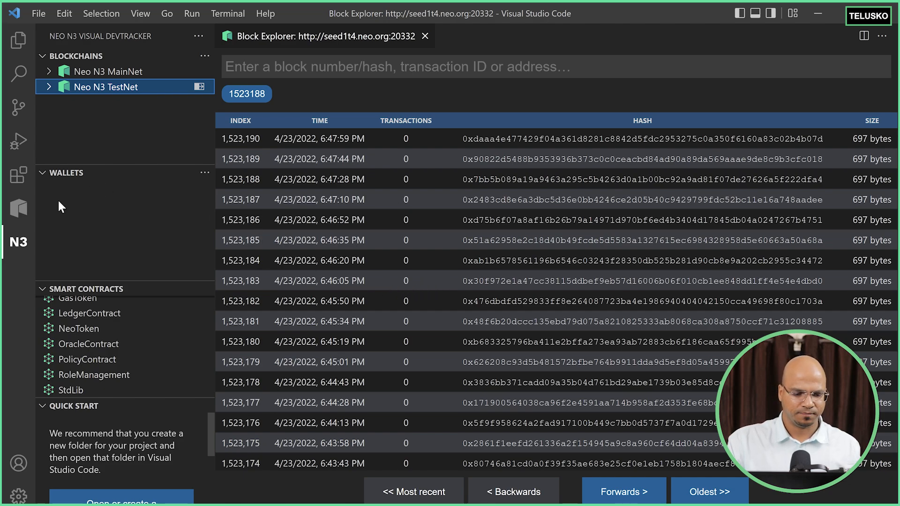